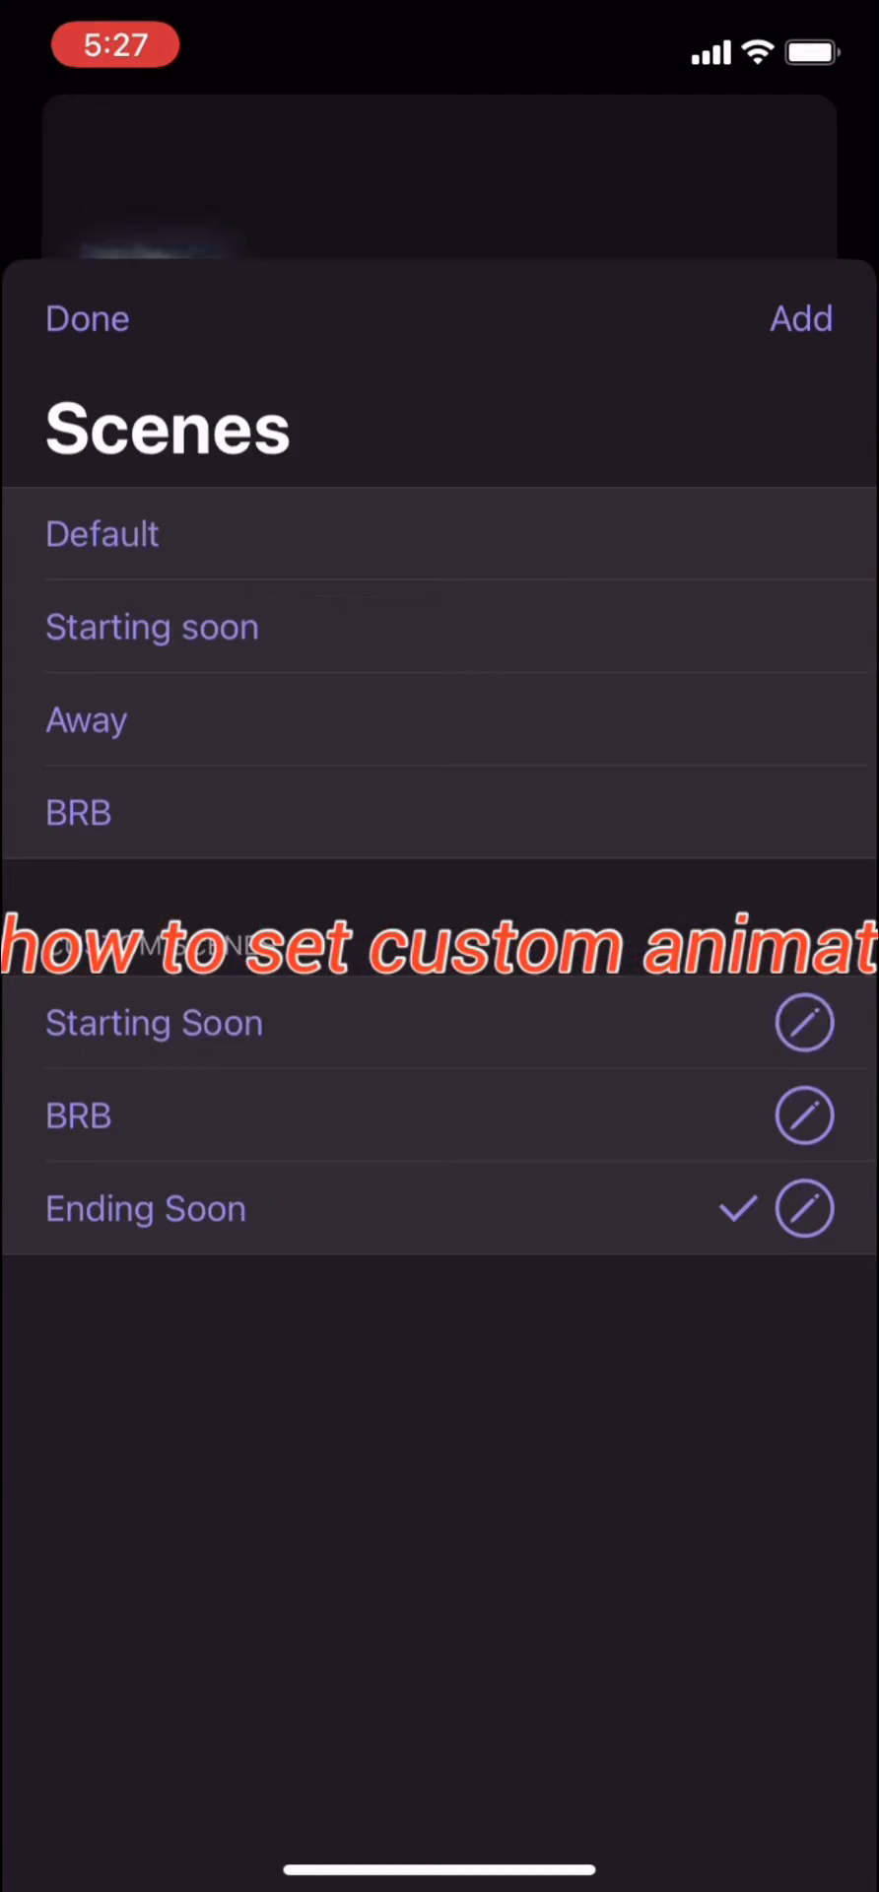
Step: Add a new static custom scene titled 'brb'
left_click(86, 318)
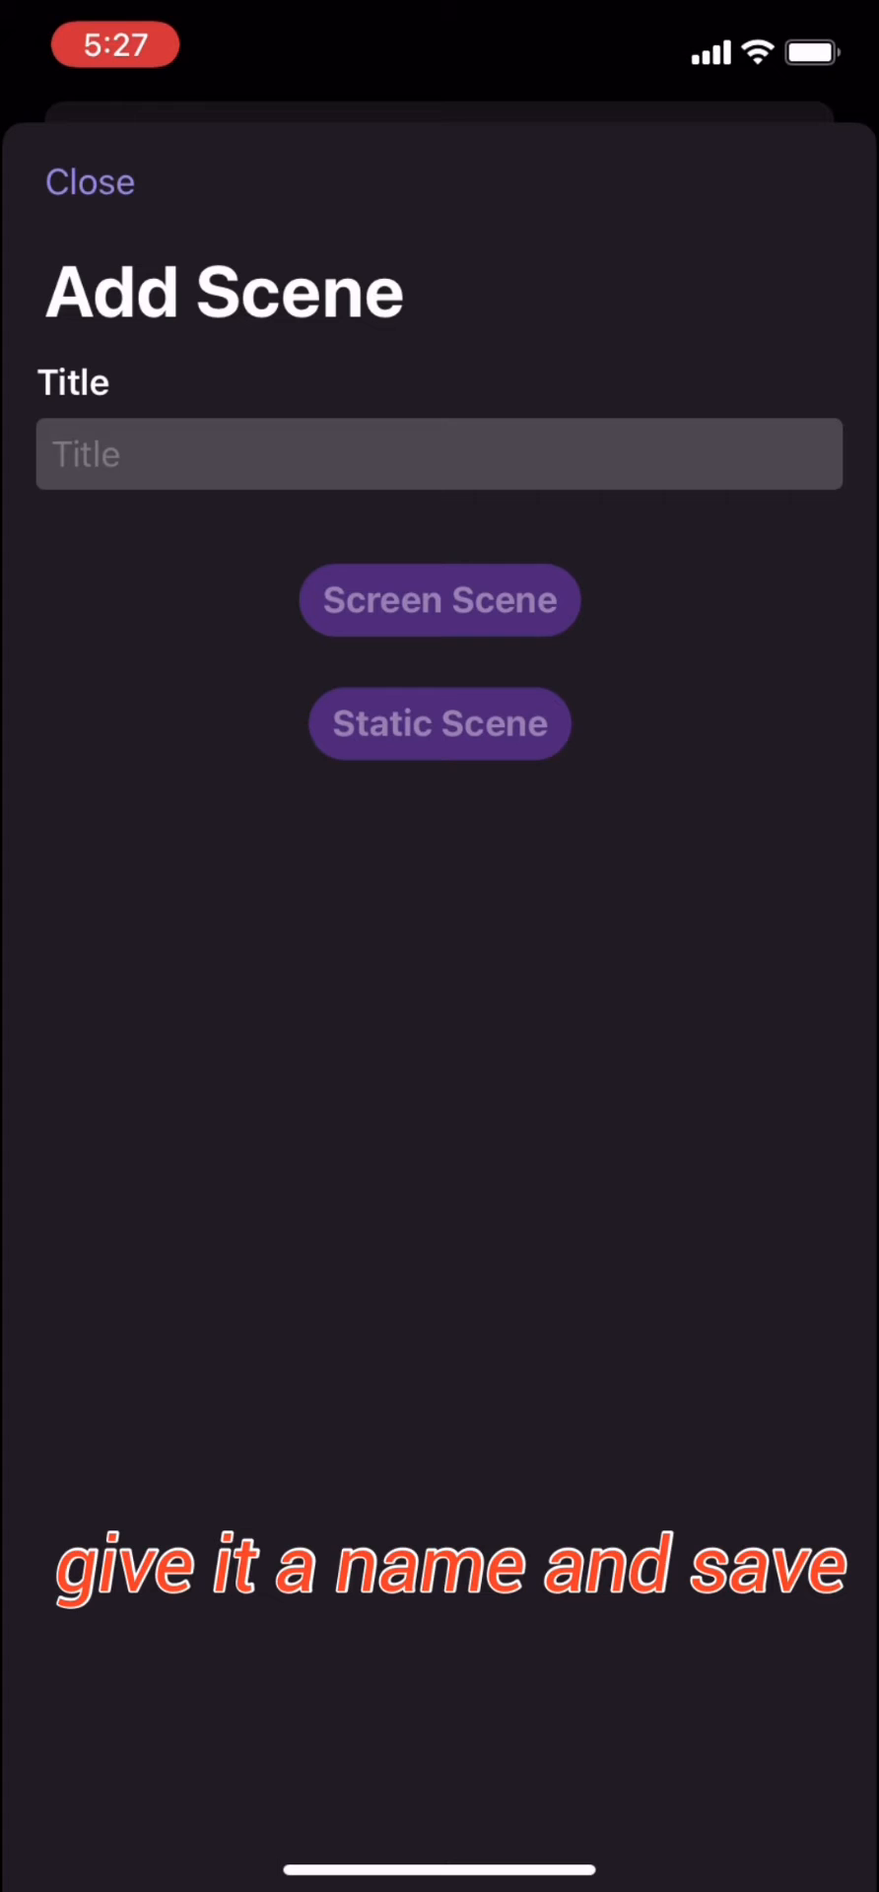
type("brb")
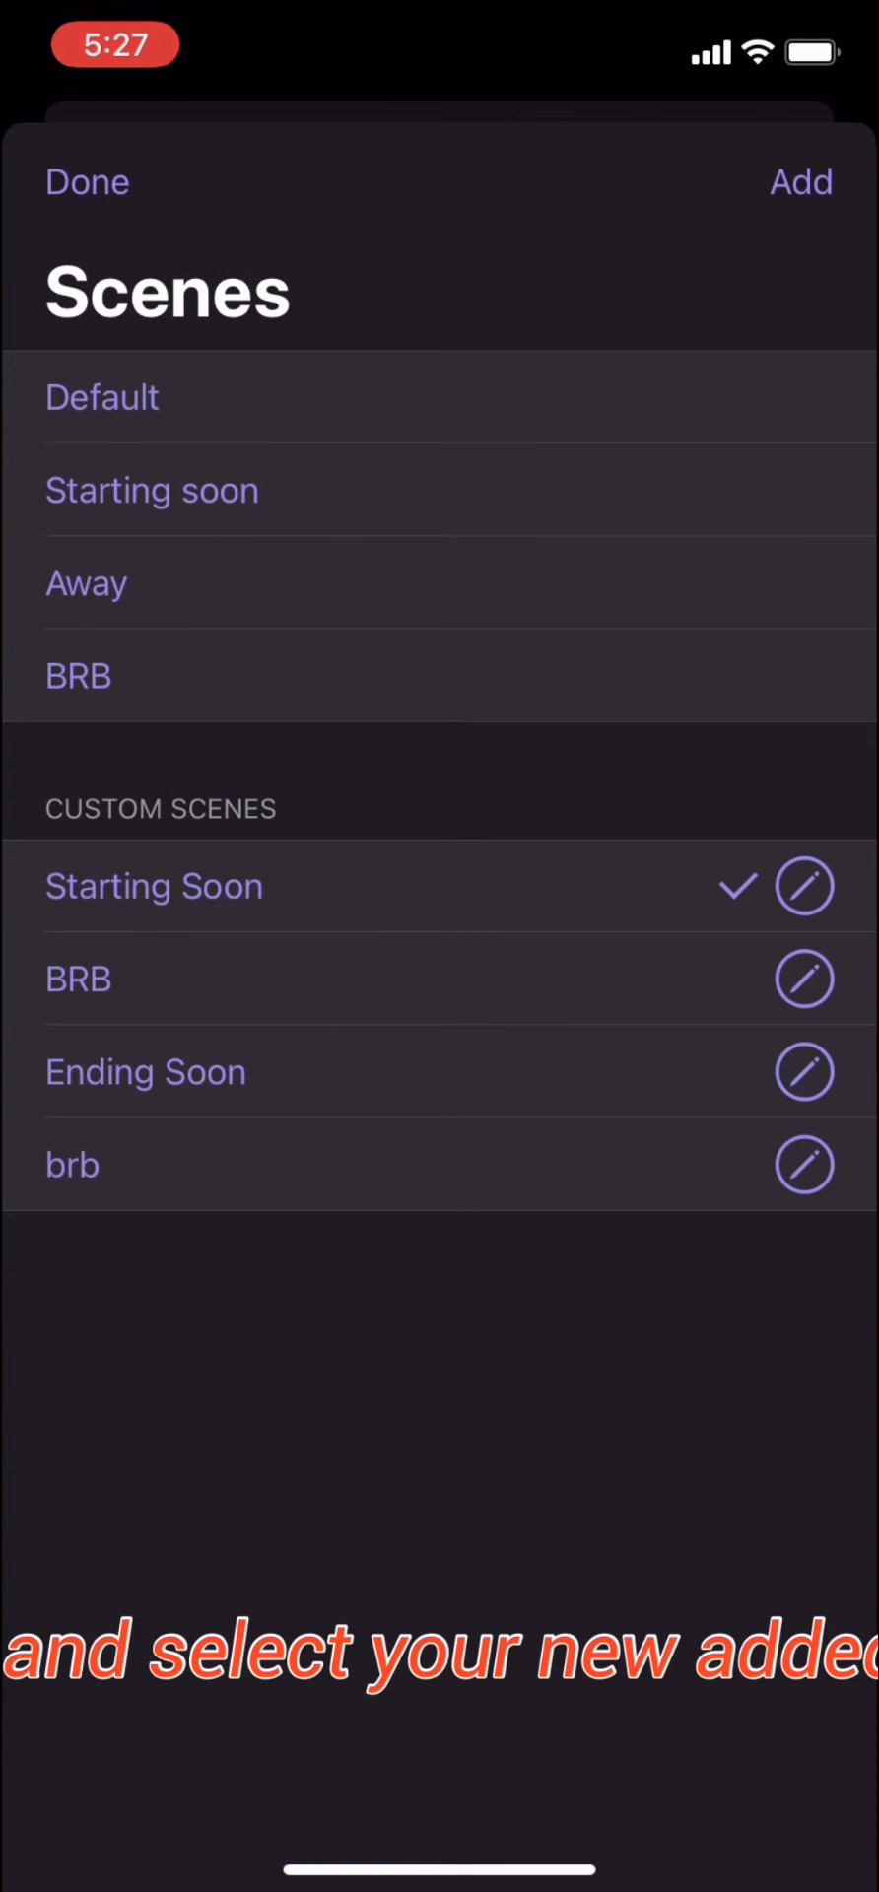
Step: In the brb scene, turn the Video layer's Visible off and start adding a background image
left_click(87, 182)
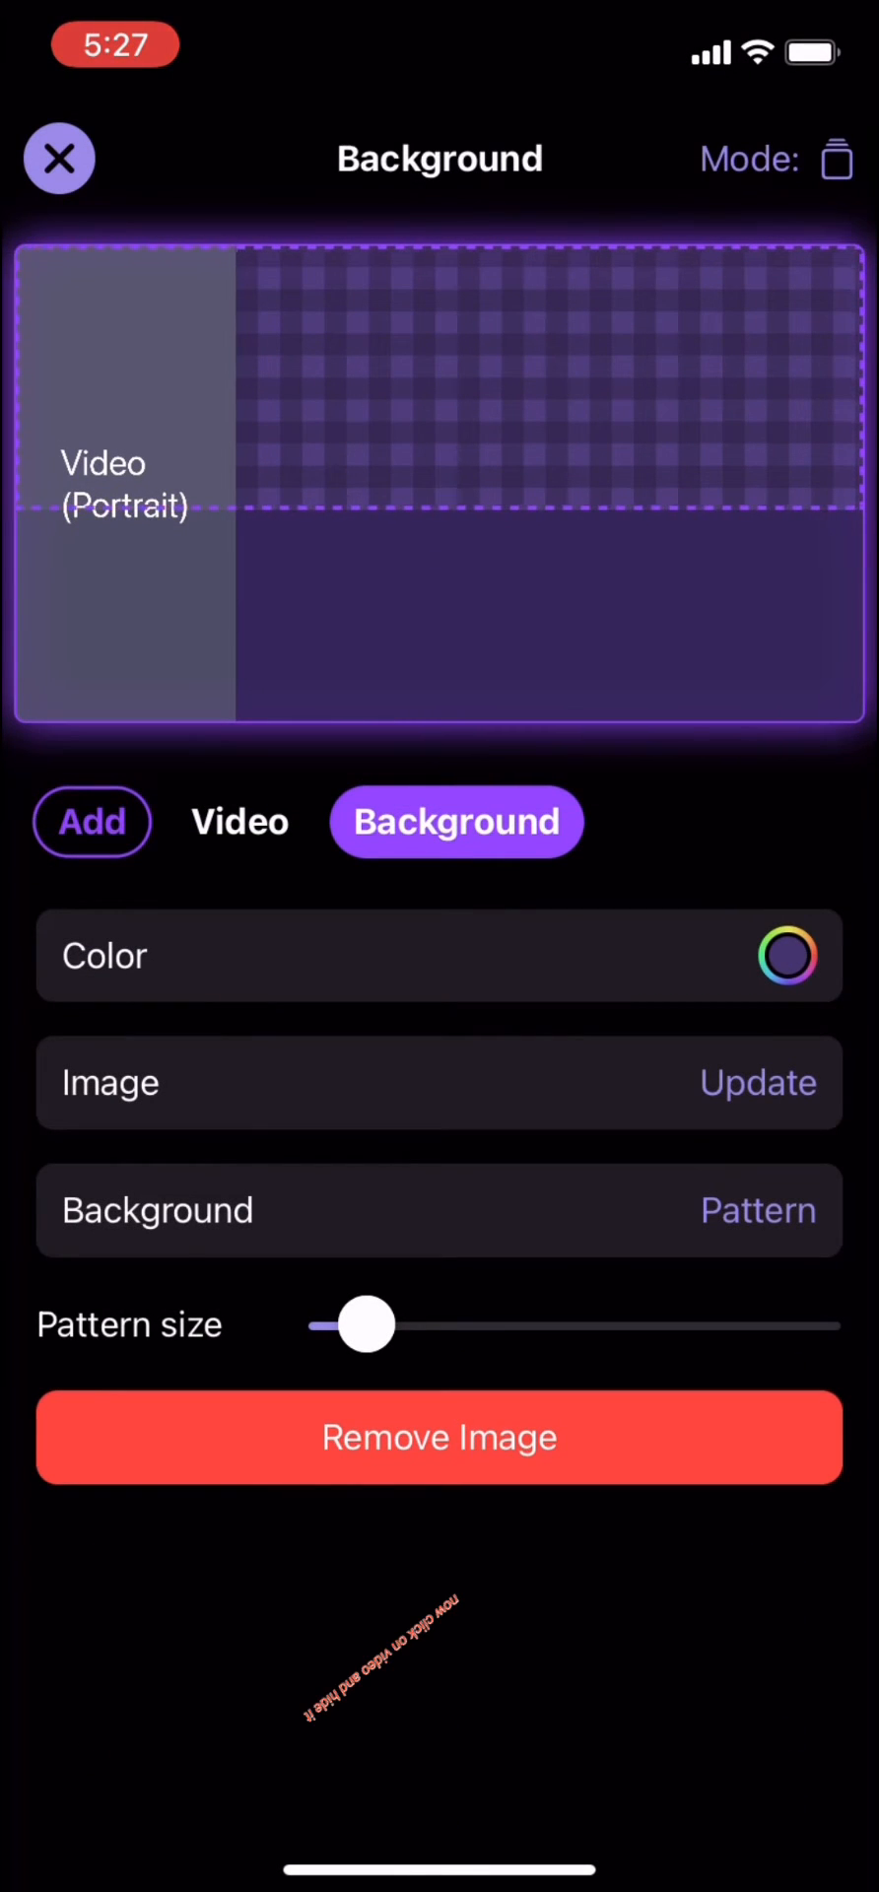
left_click(239, 822)
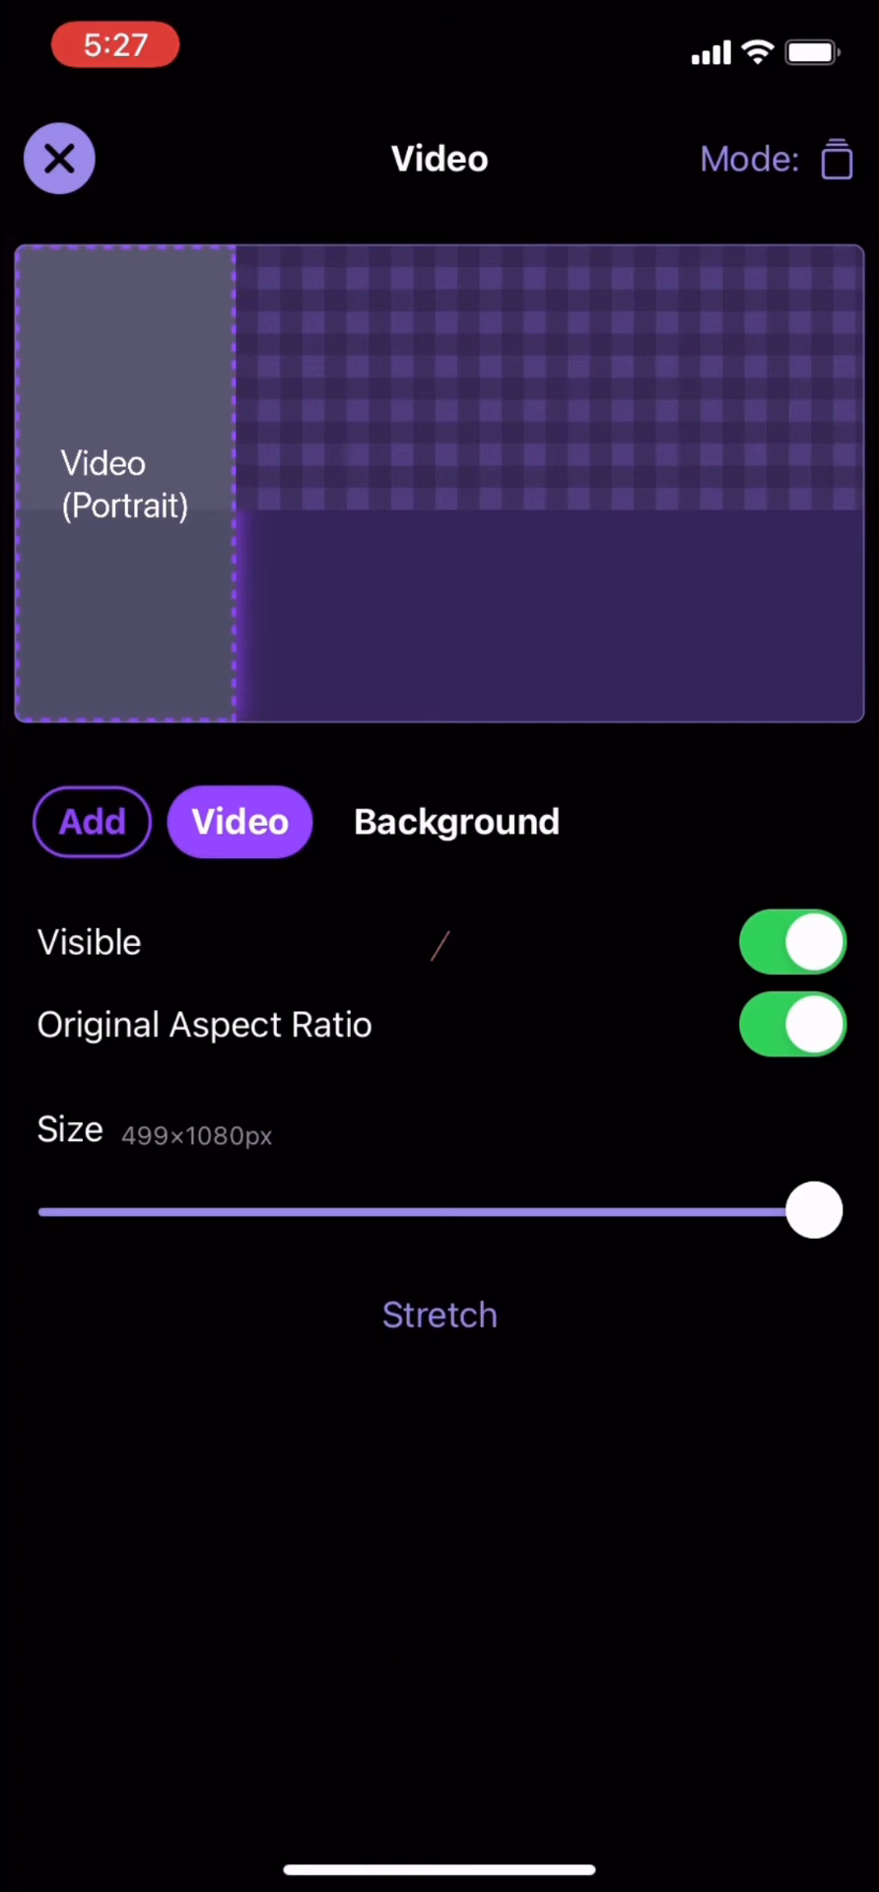
left_click(793, 942)
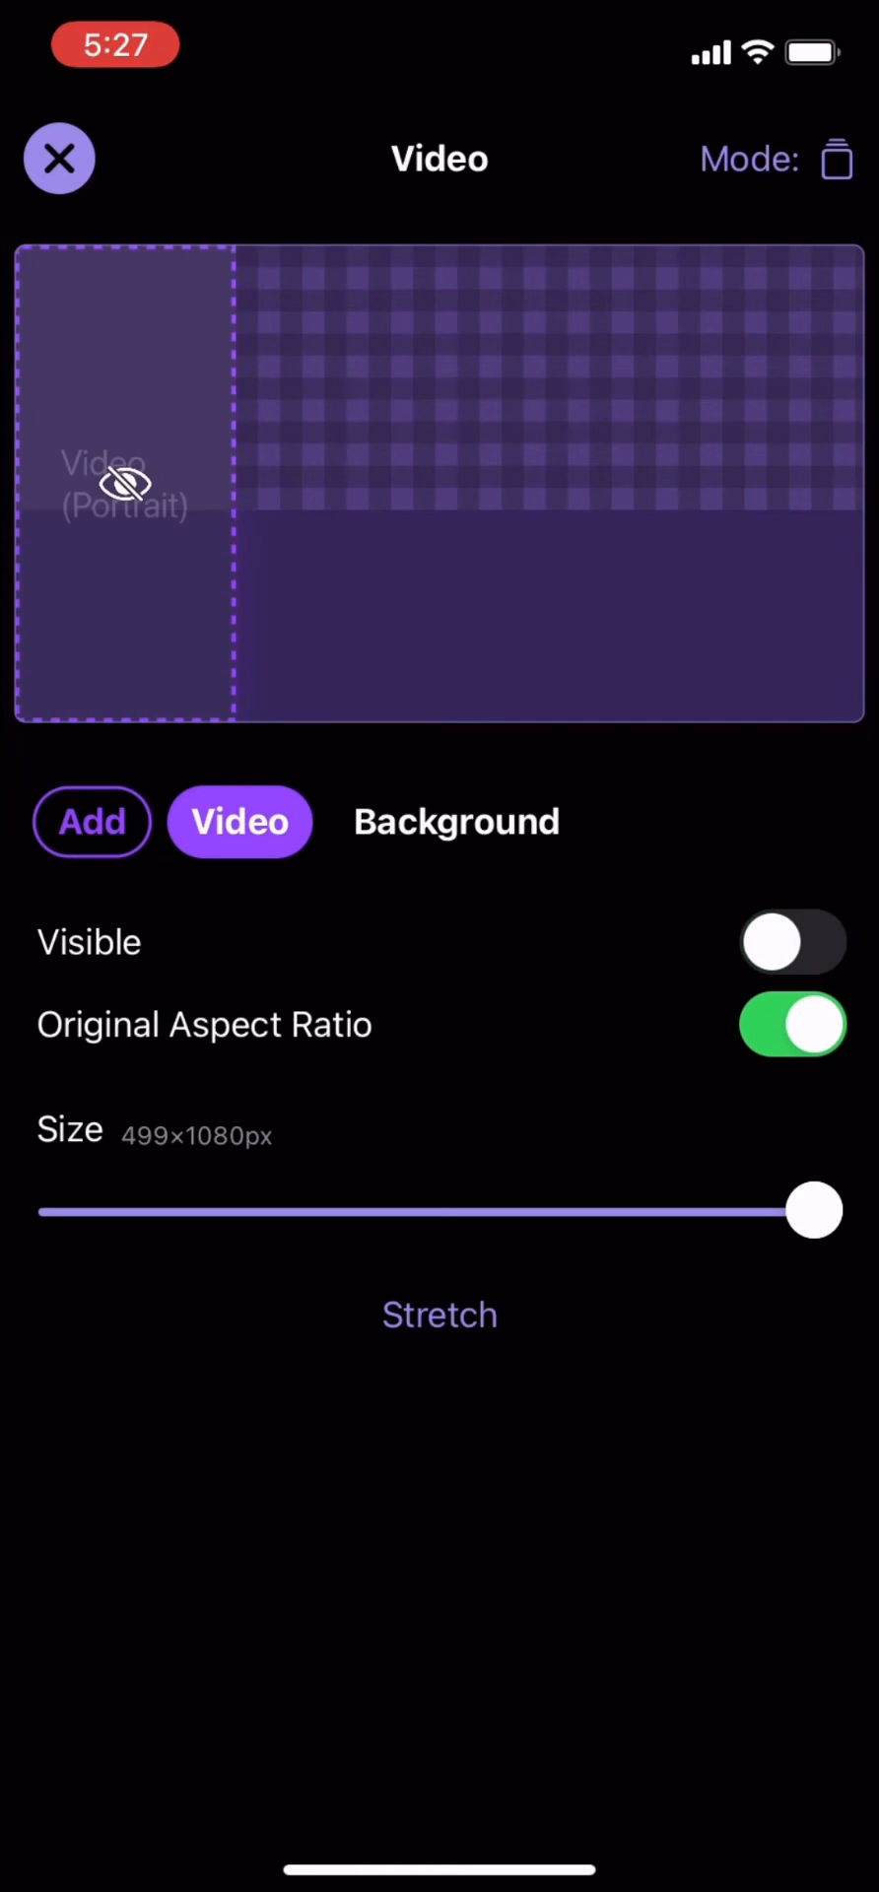
left_click(456, 821)
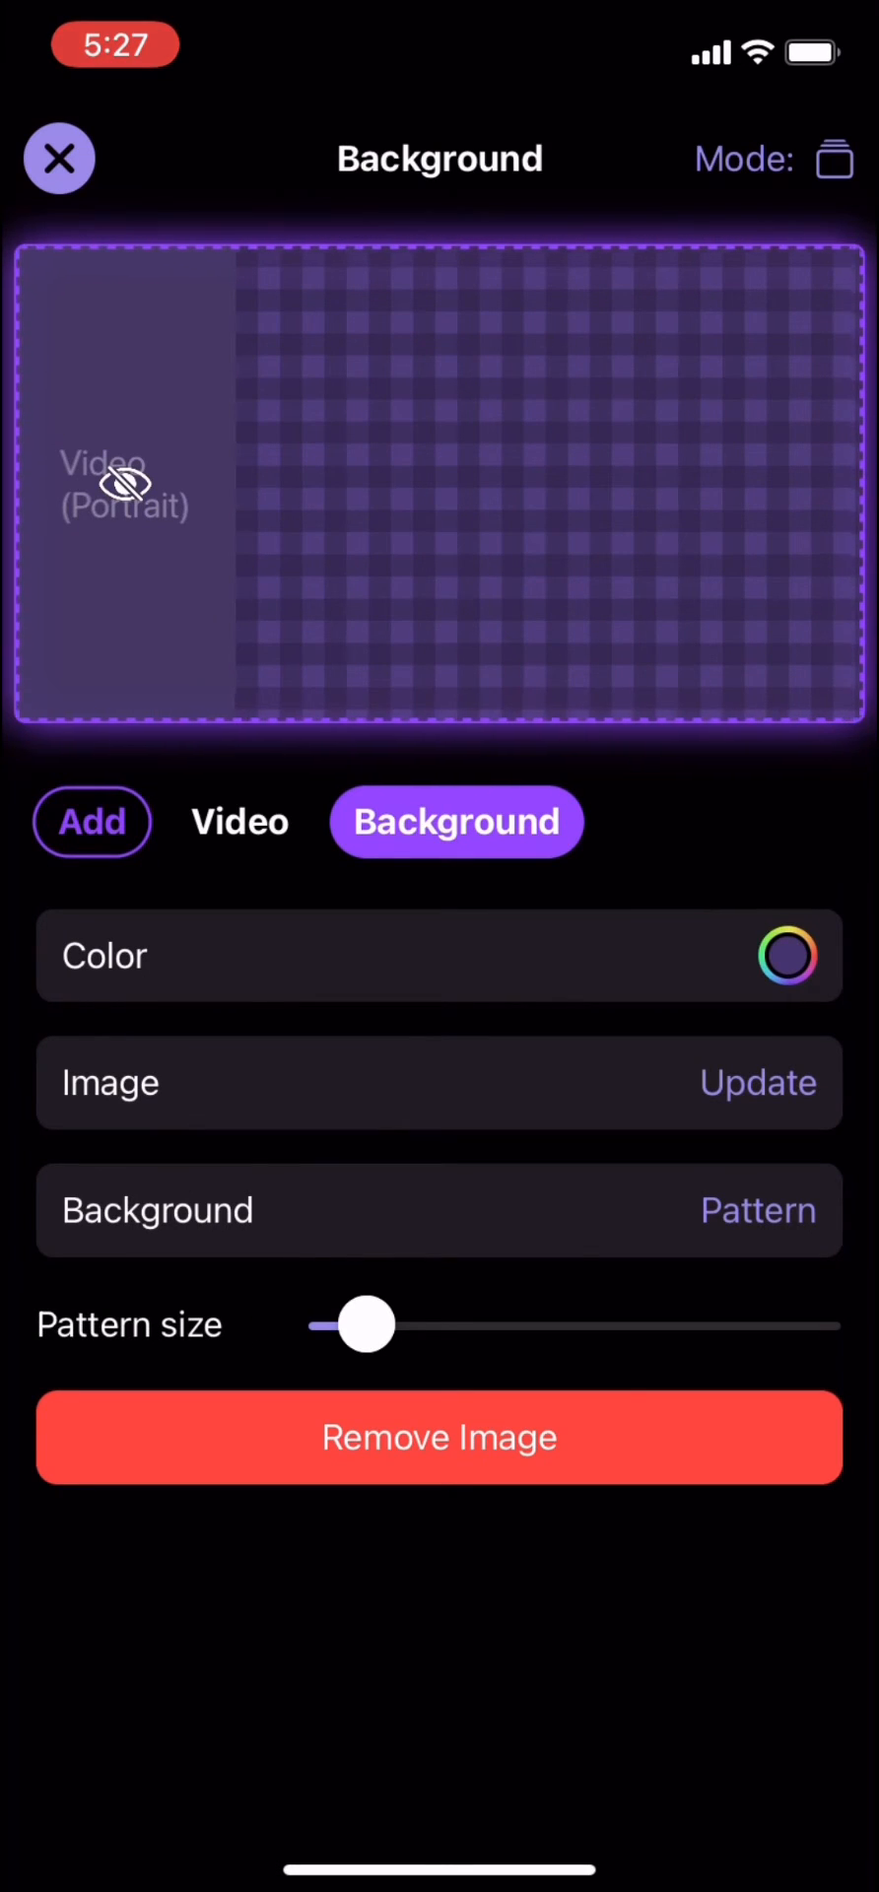
left_click(758, 1081)
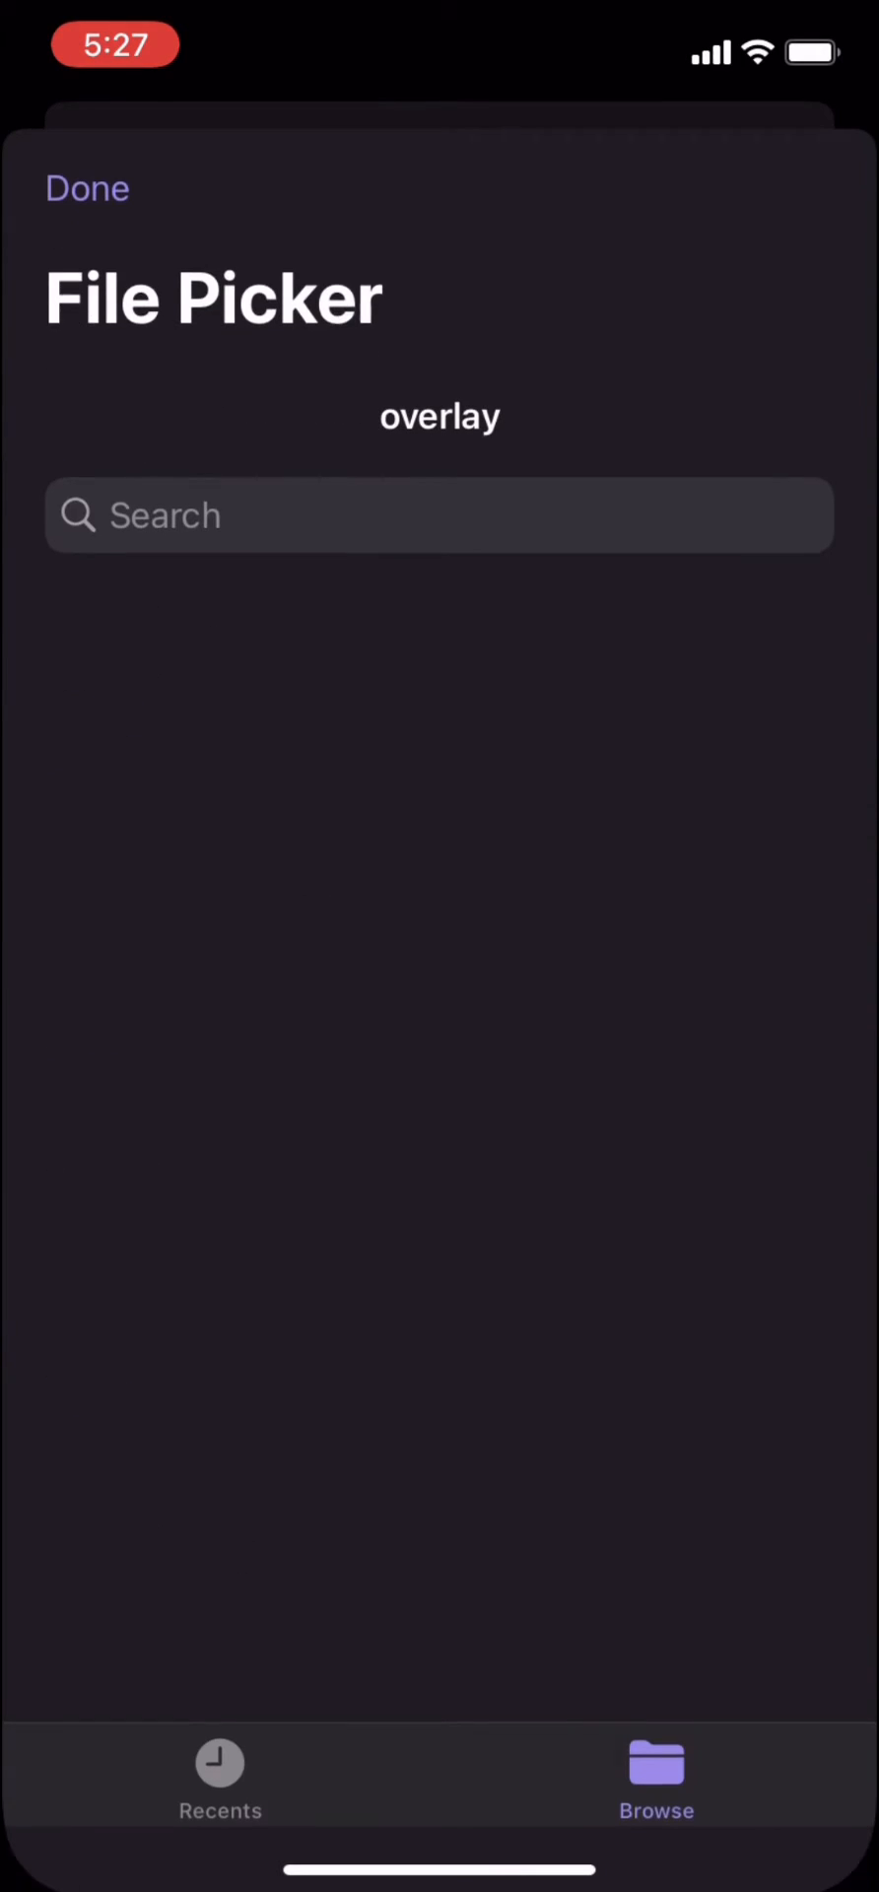
Step: Add the Brb-1 image from the overlay folder as Image 1, resized to fill the frame
left_click(655, 1769)
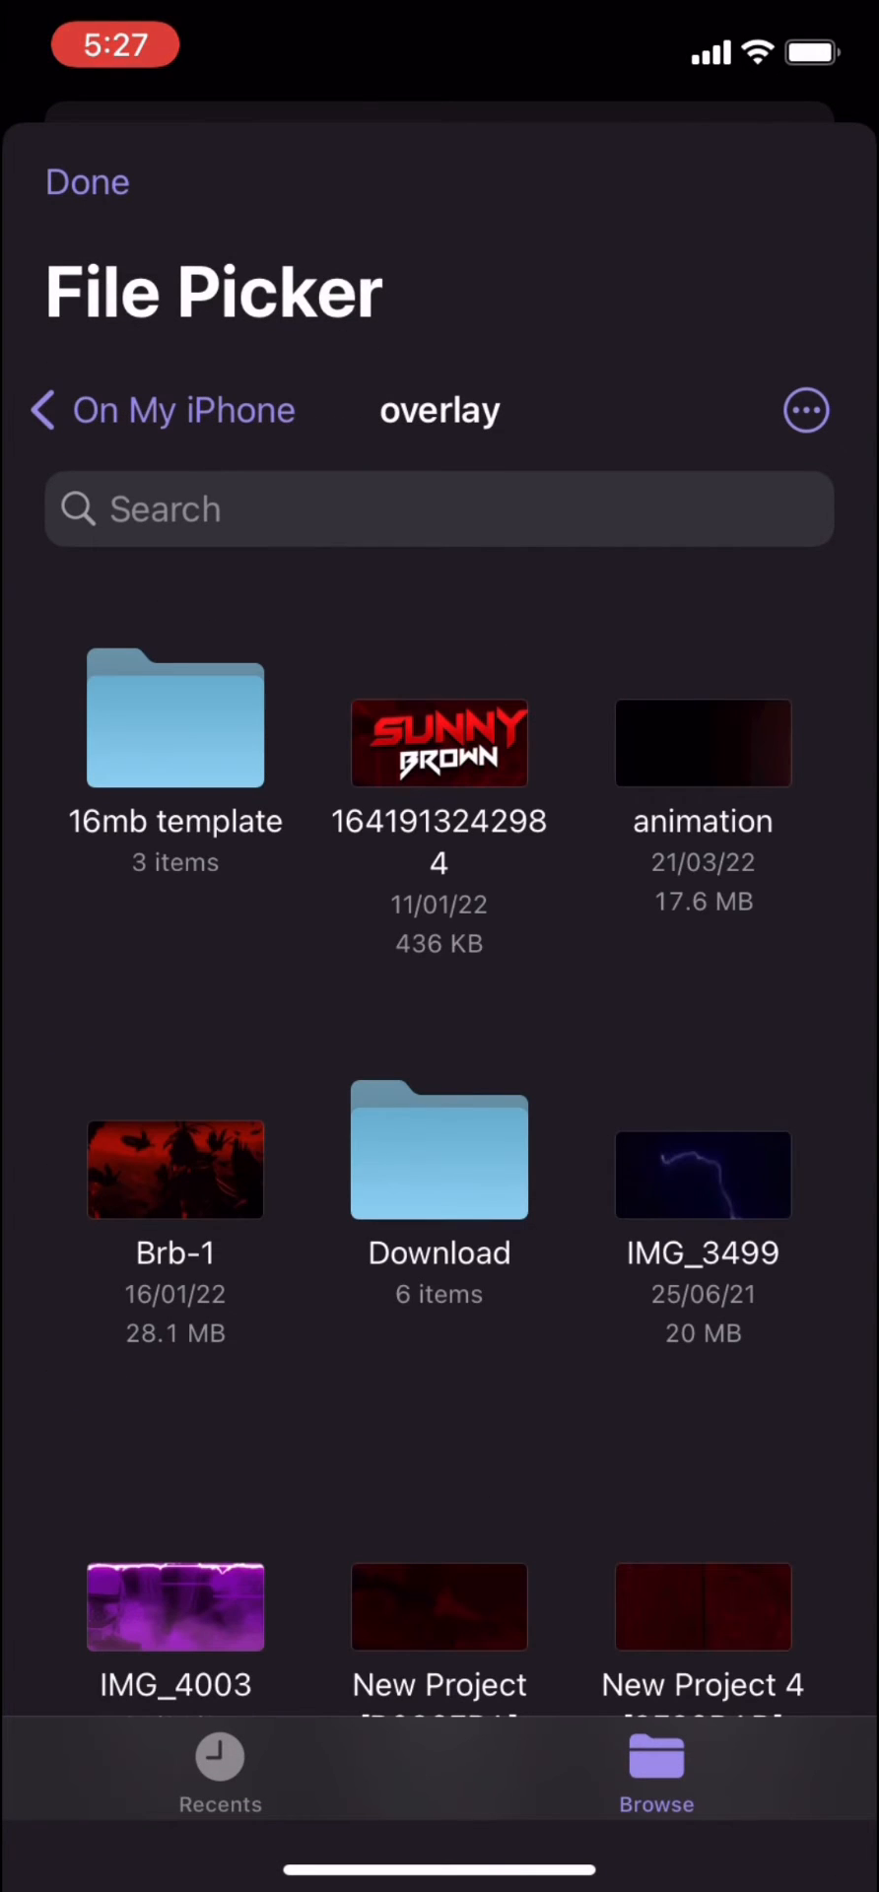
left_click(86, 182)
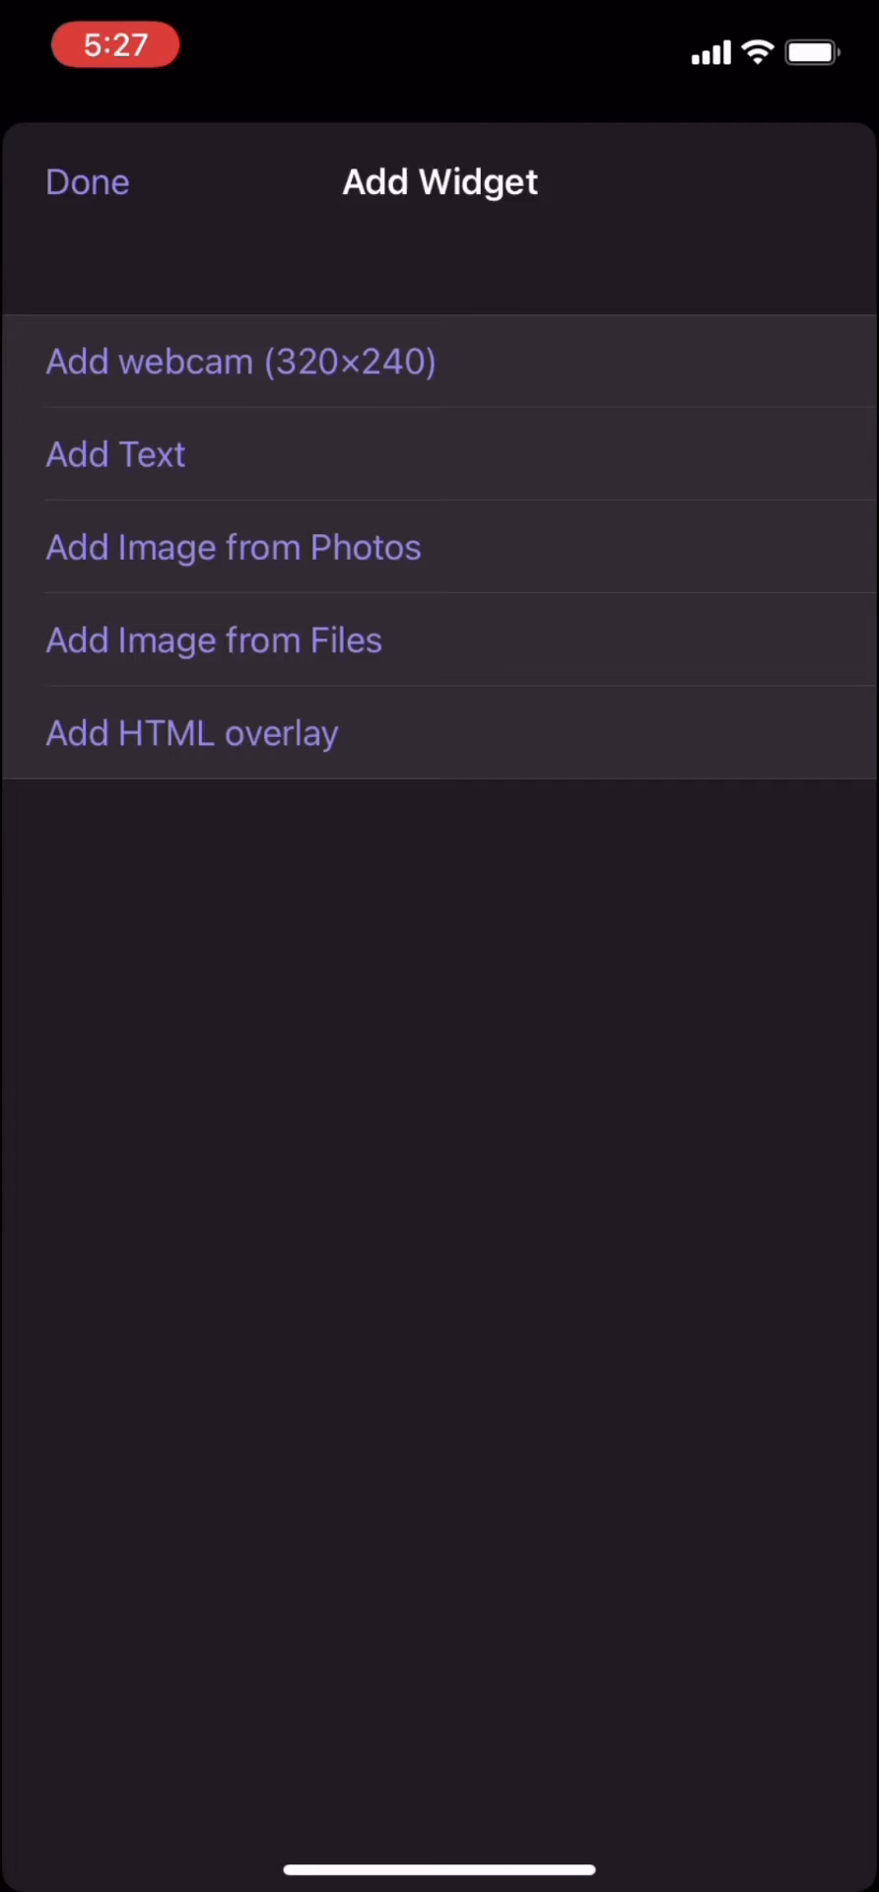
left_click(233, 547)
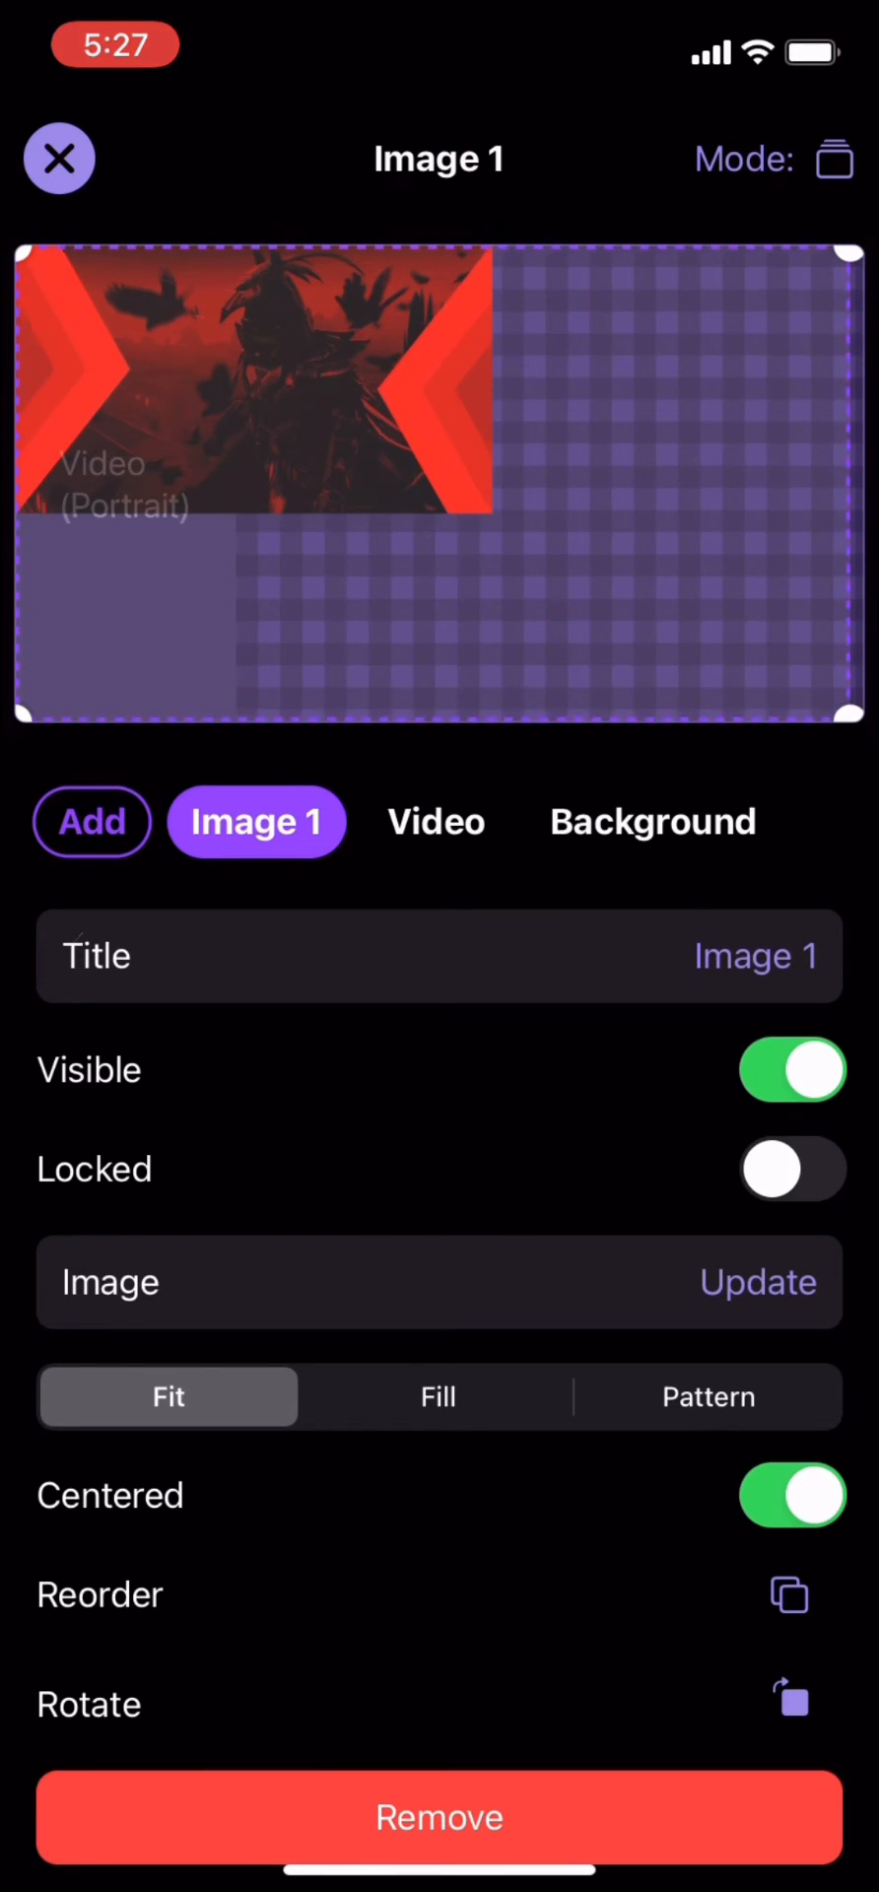
left_click(756, 1281)
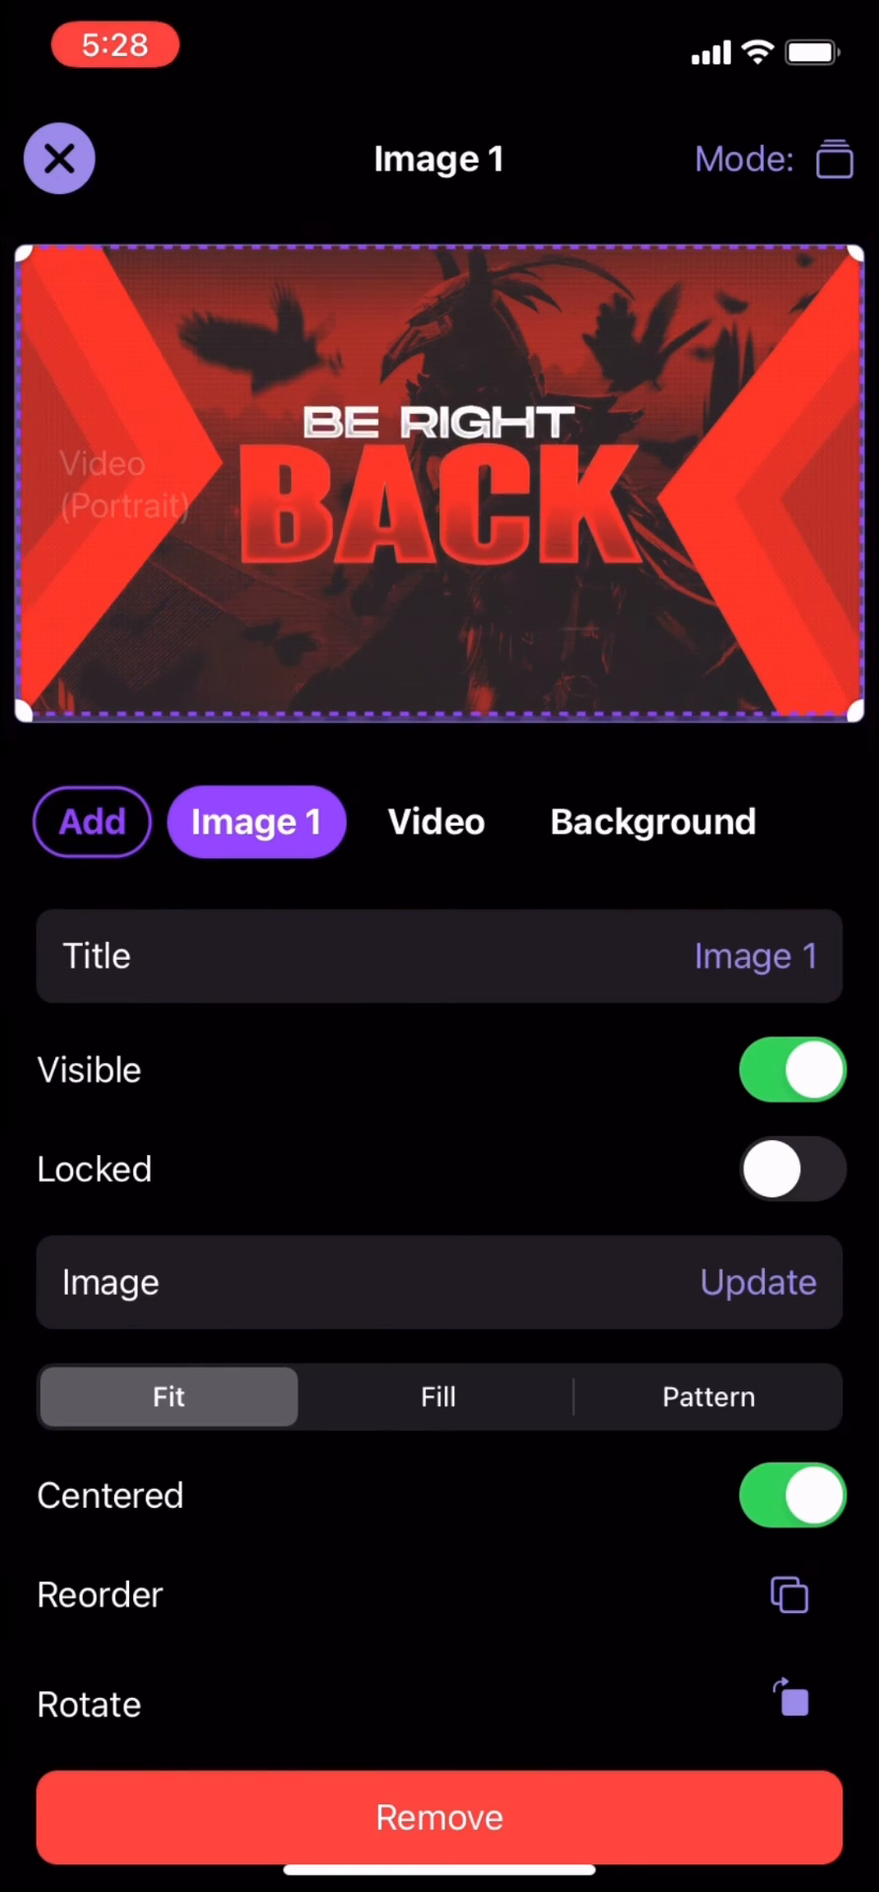
Step: Close the brb scene editor, reopen it to check, then return to the preview
left_click(756, 1281)
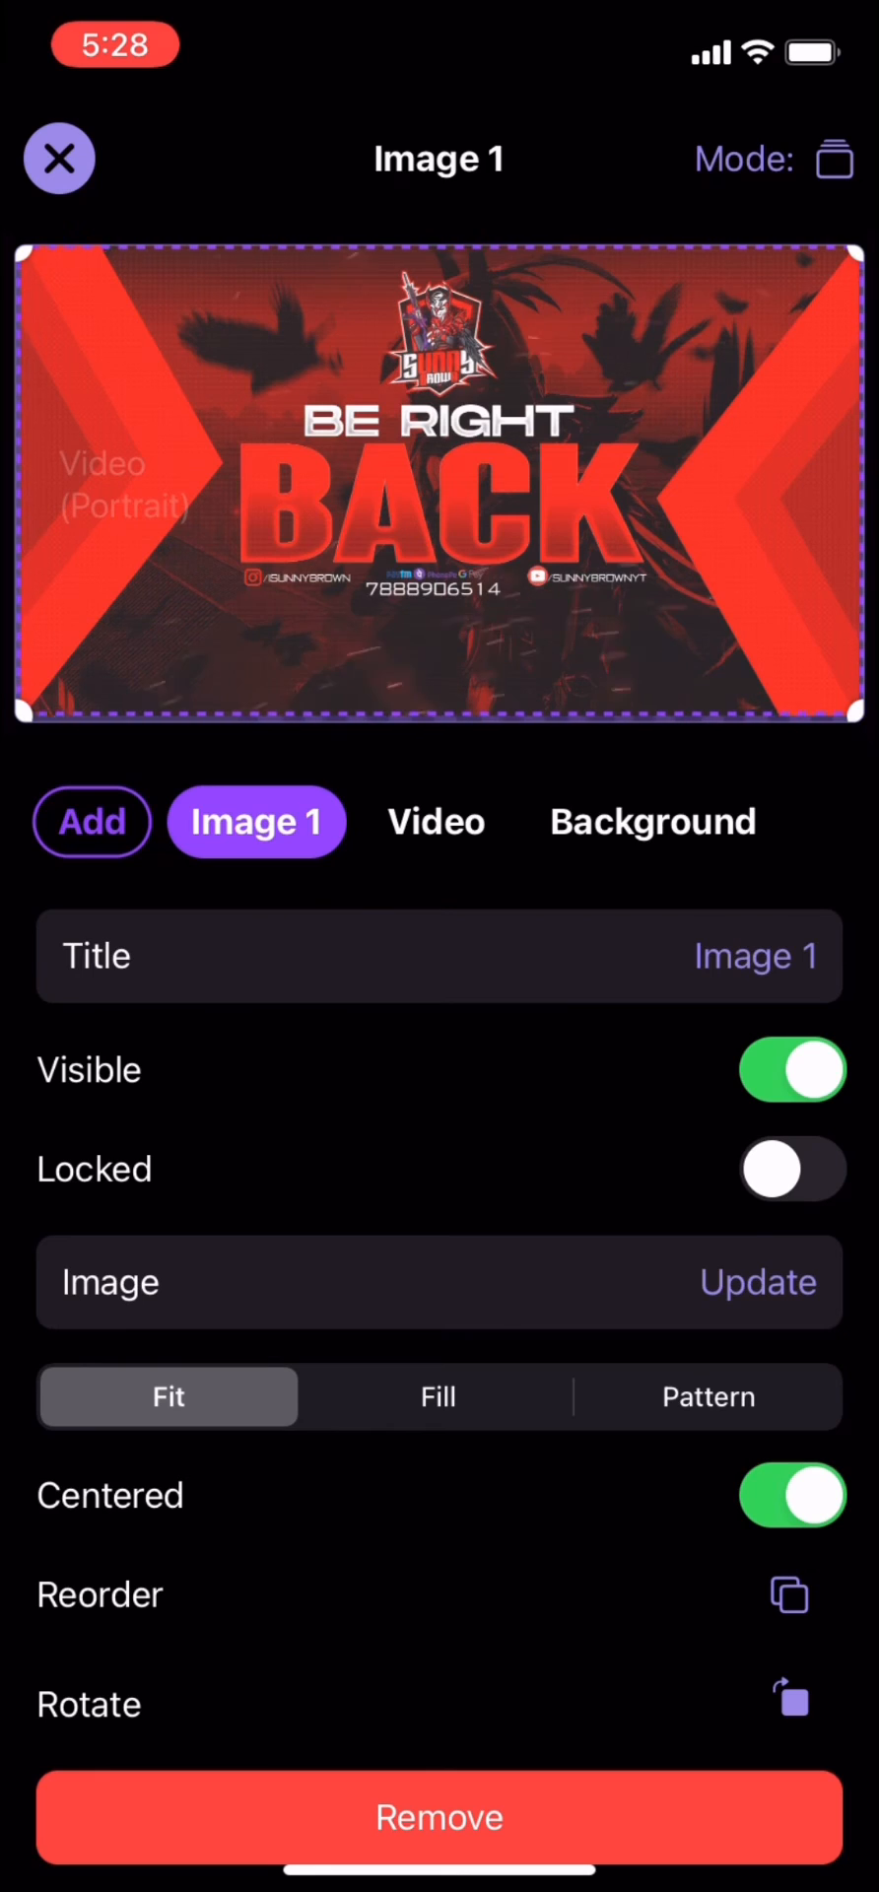
left_click(59, 158)
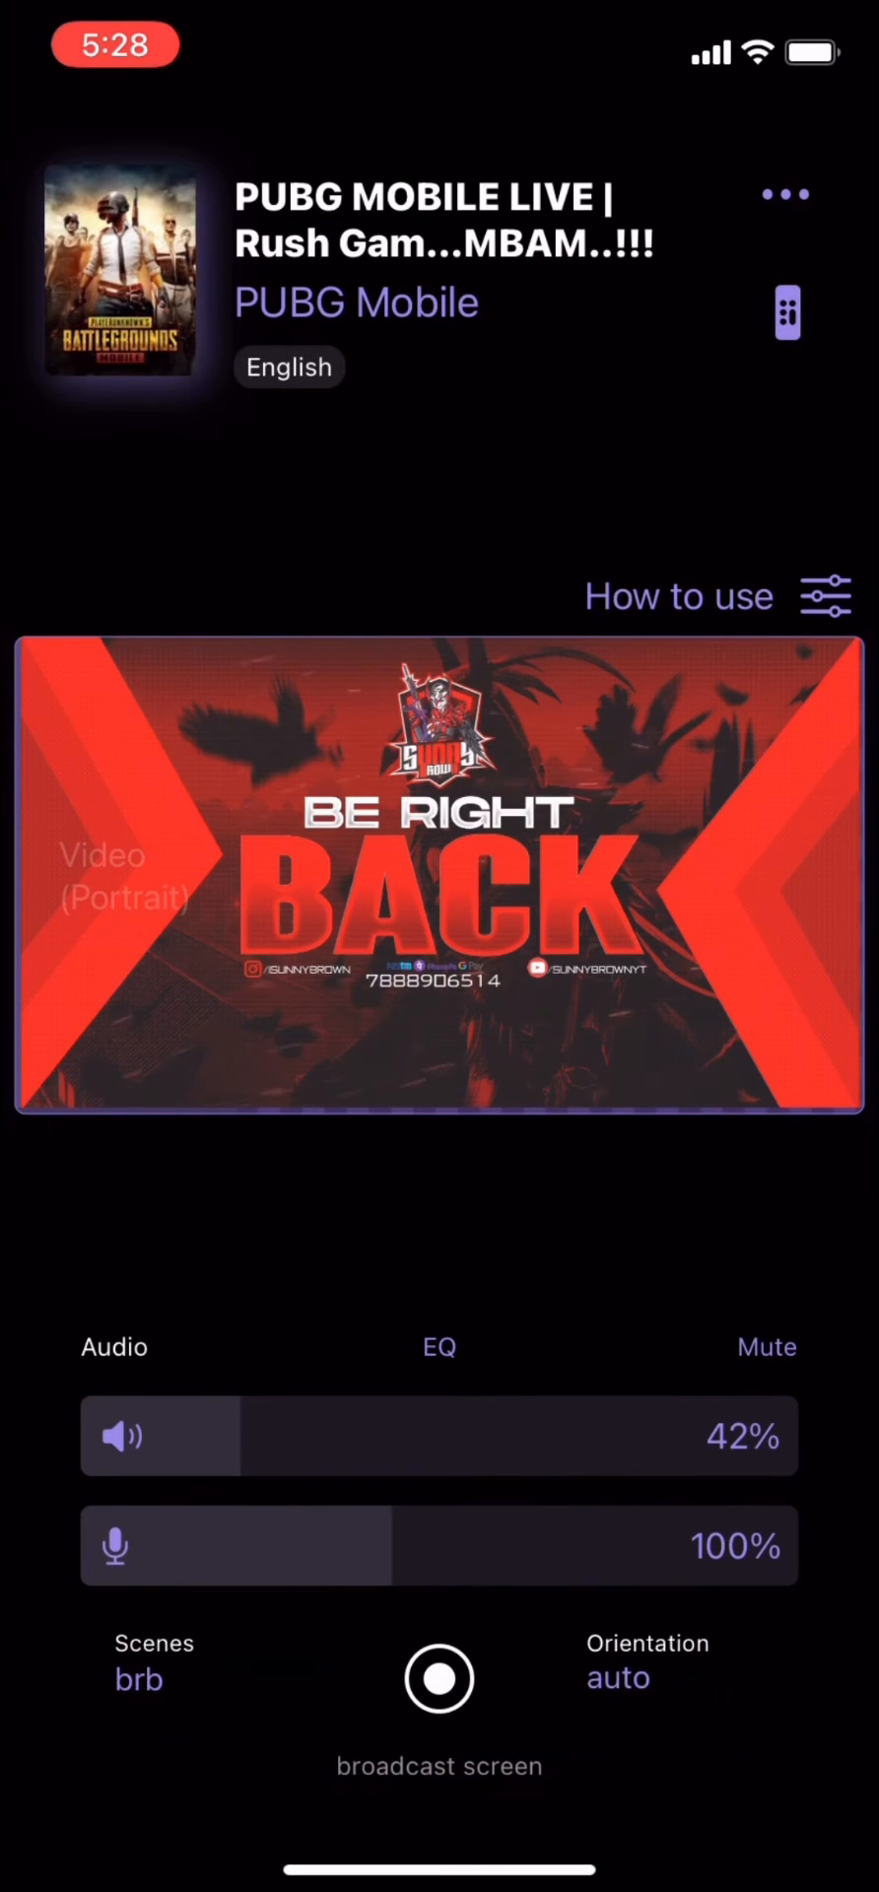
left_click(440, 881)
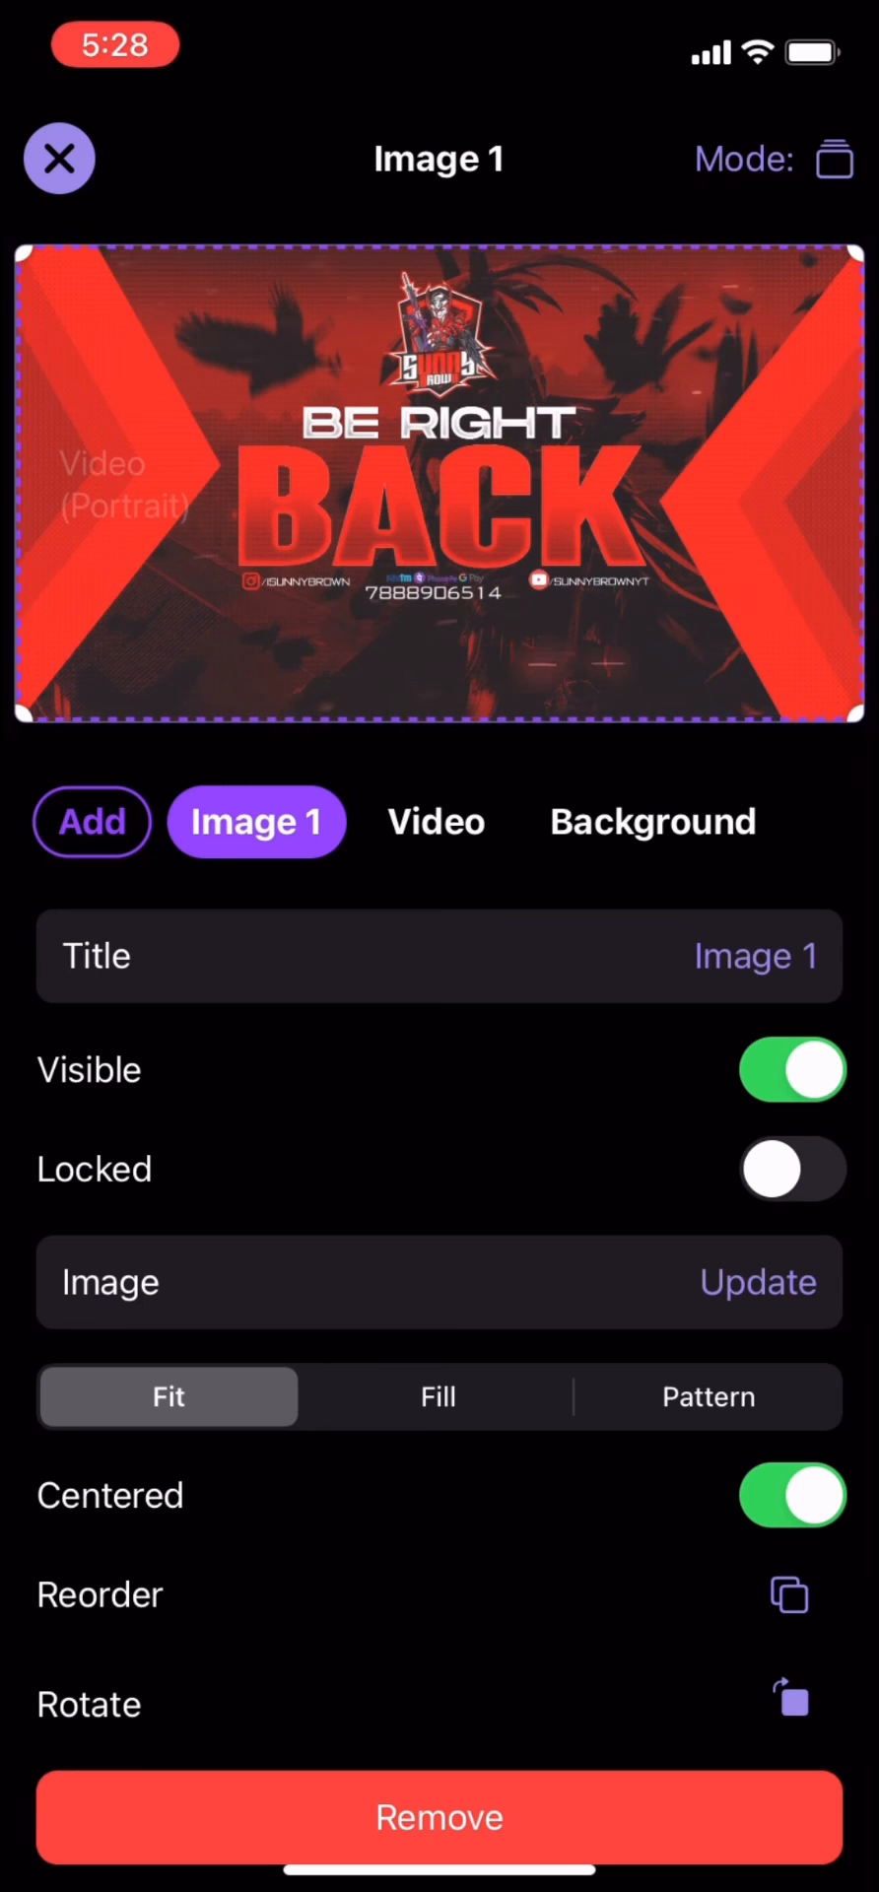
left_click(59, 158)
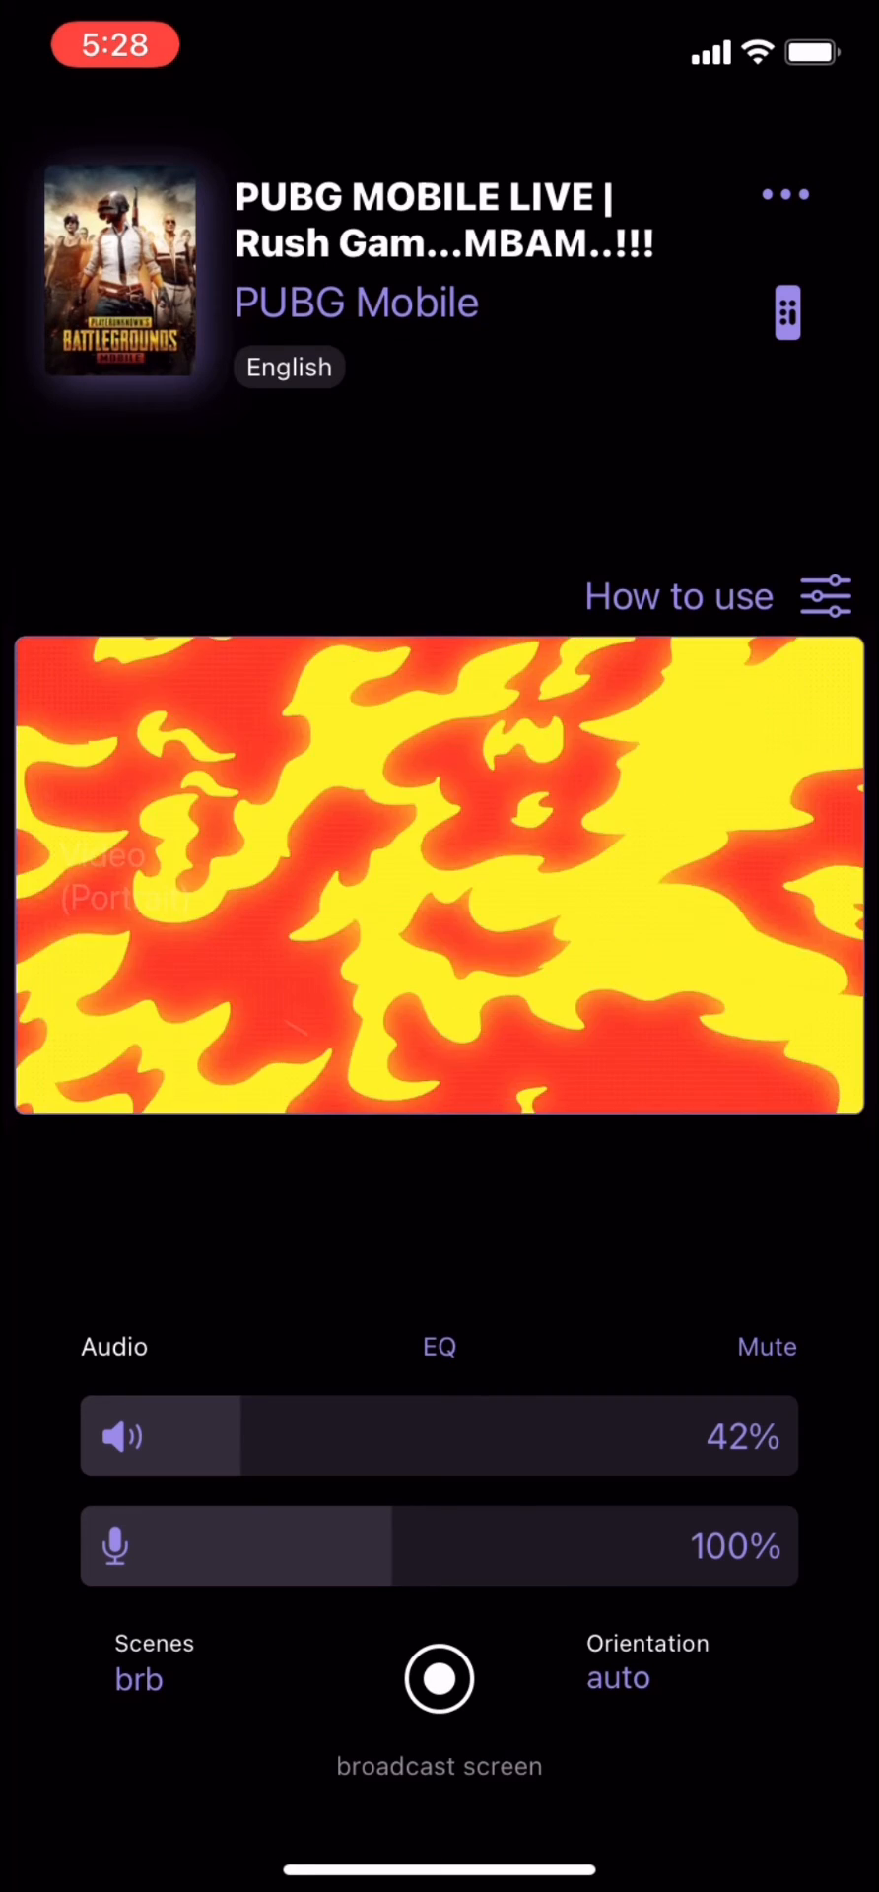
Step: Delete the brb scene from the Scenes list and select the Default scene
left_click(138, 1678)
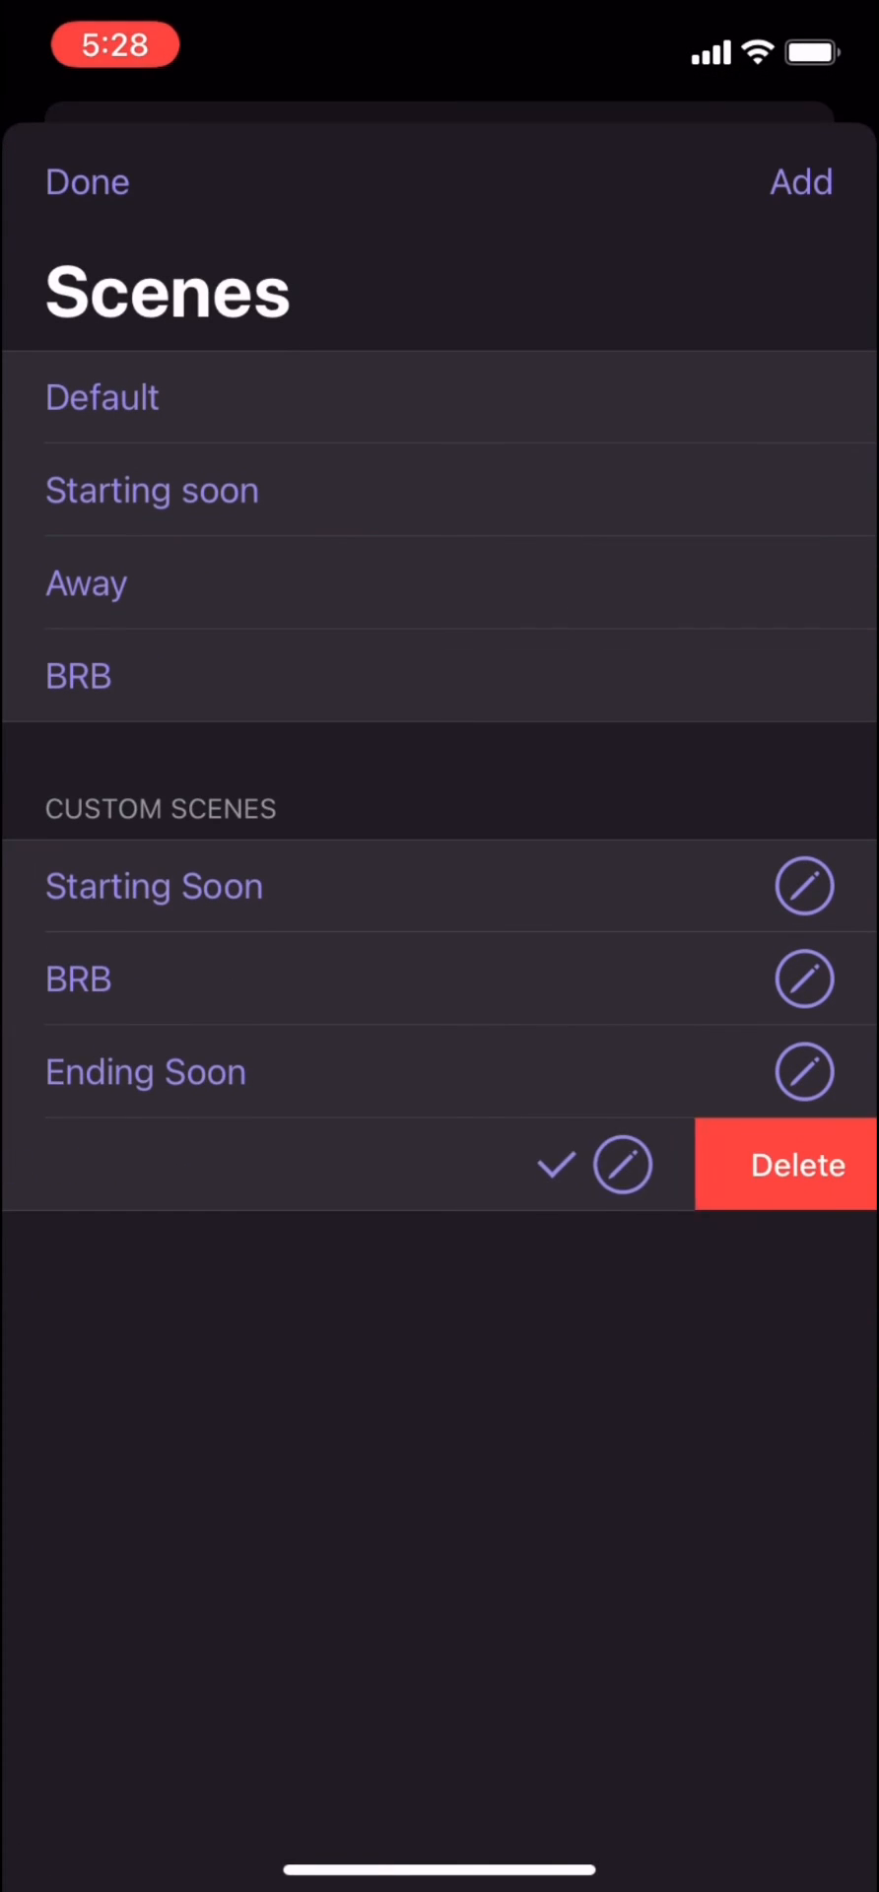
left_click(86, 182)
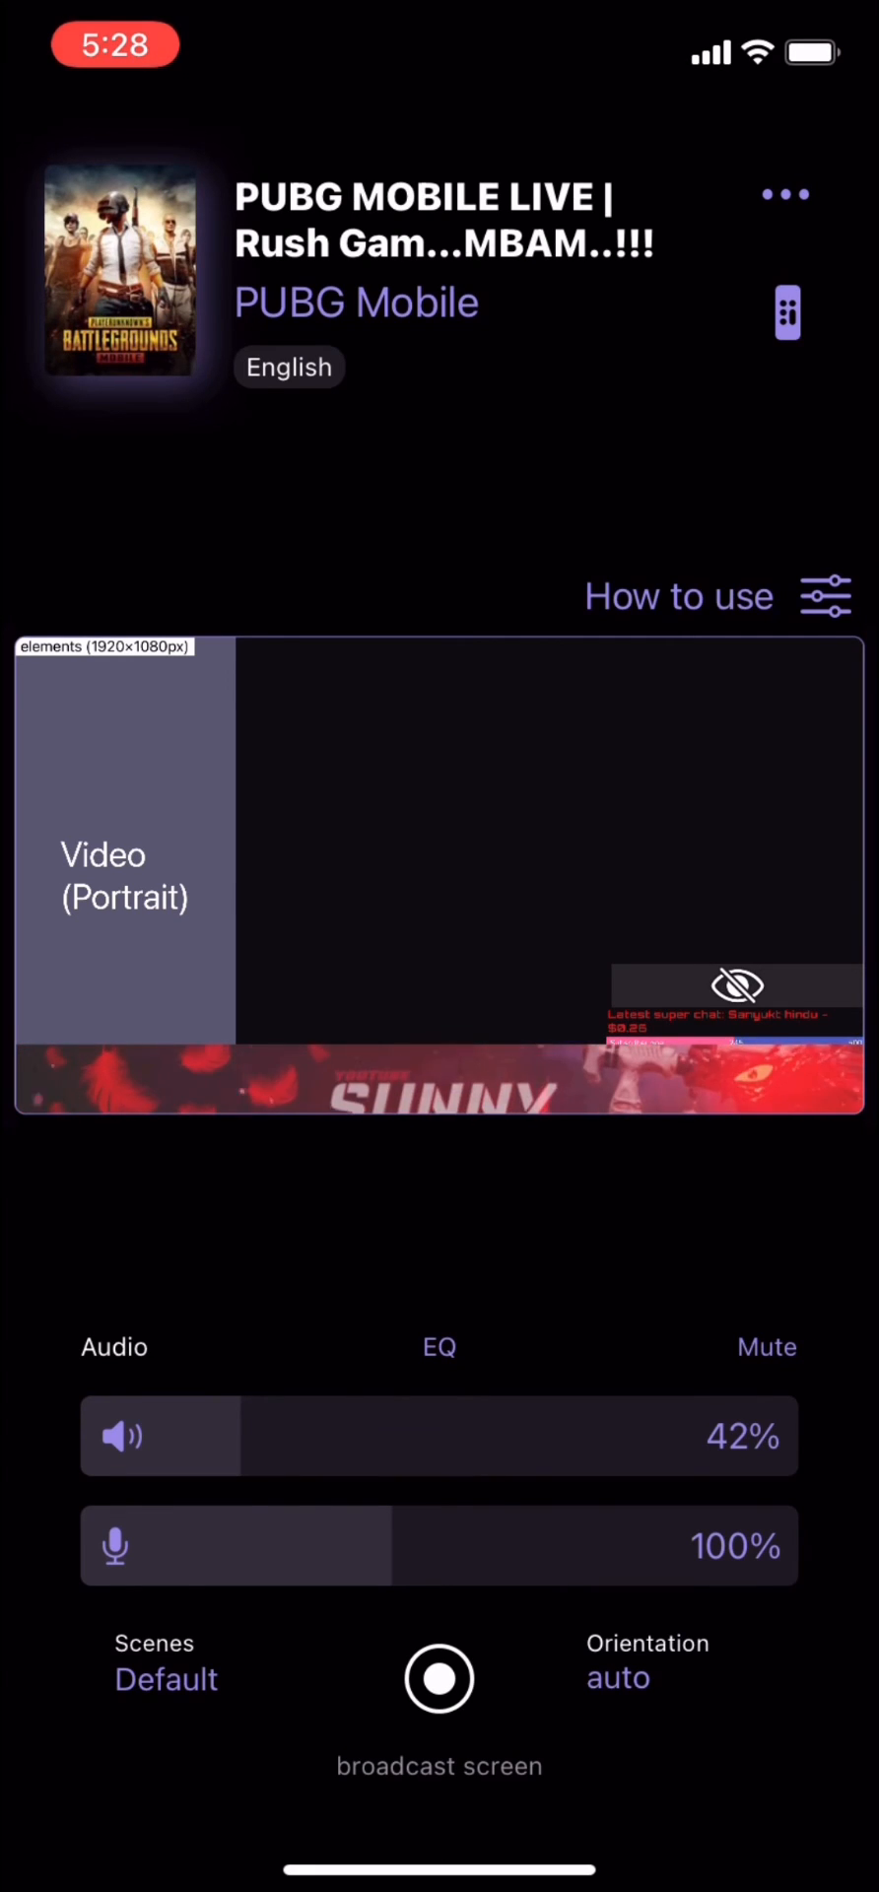
left_click(166, 1678)
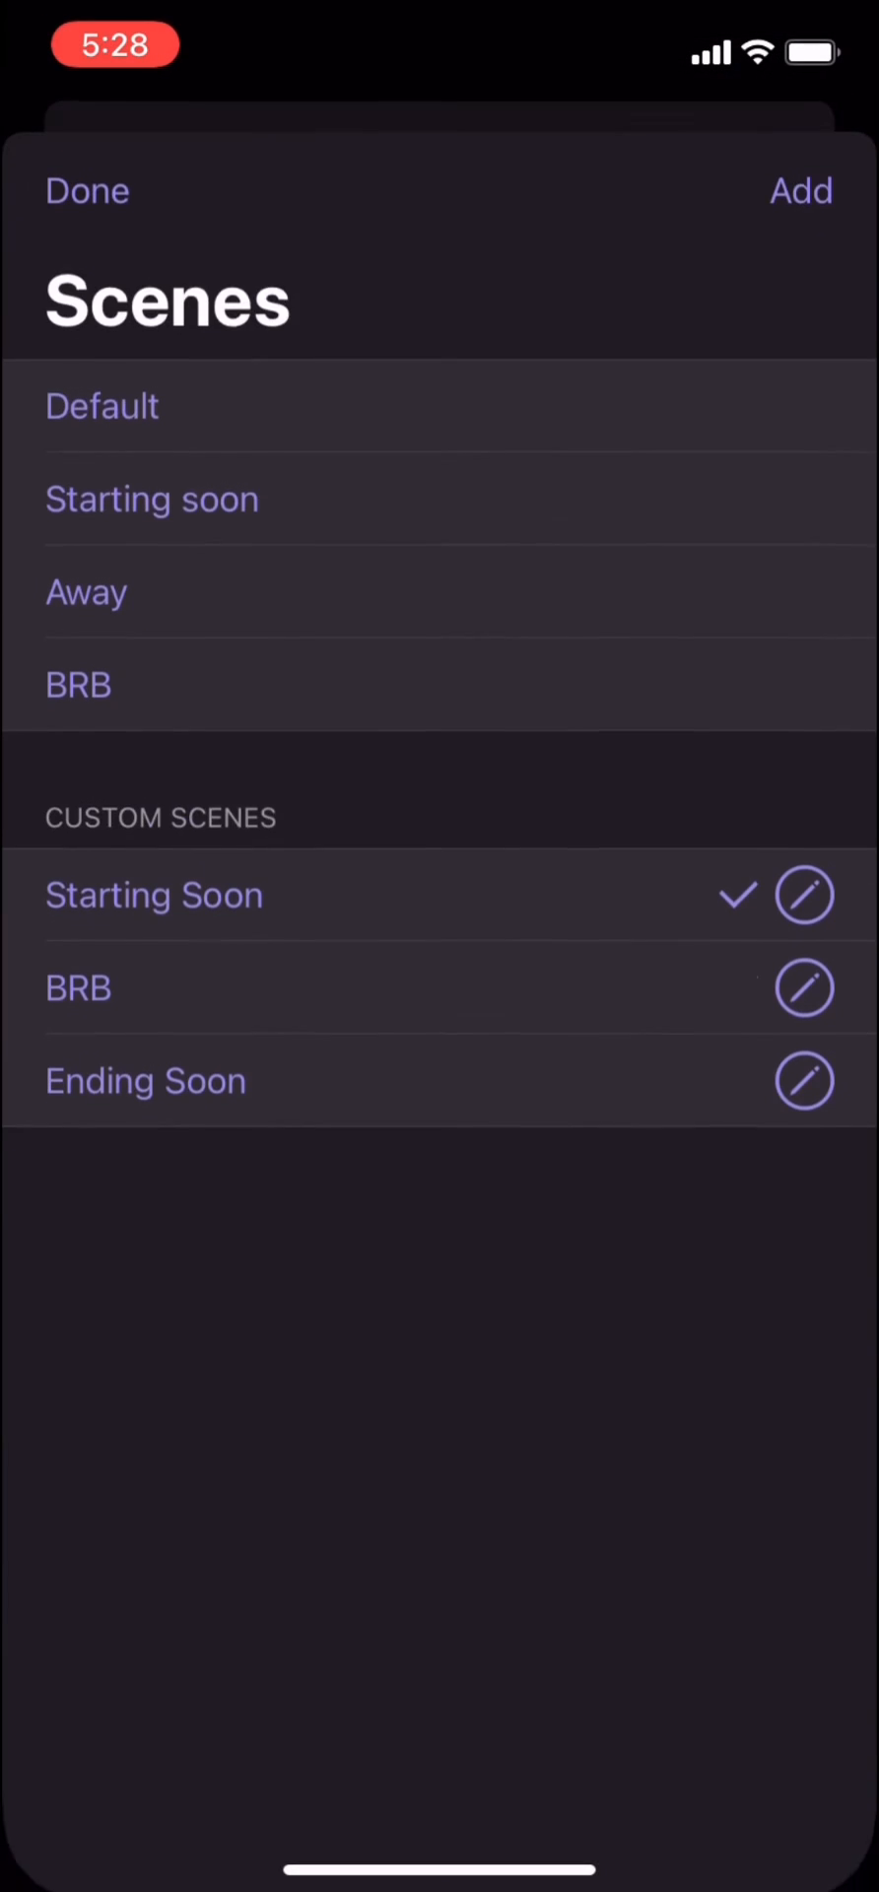
left_click(87, 190)
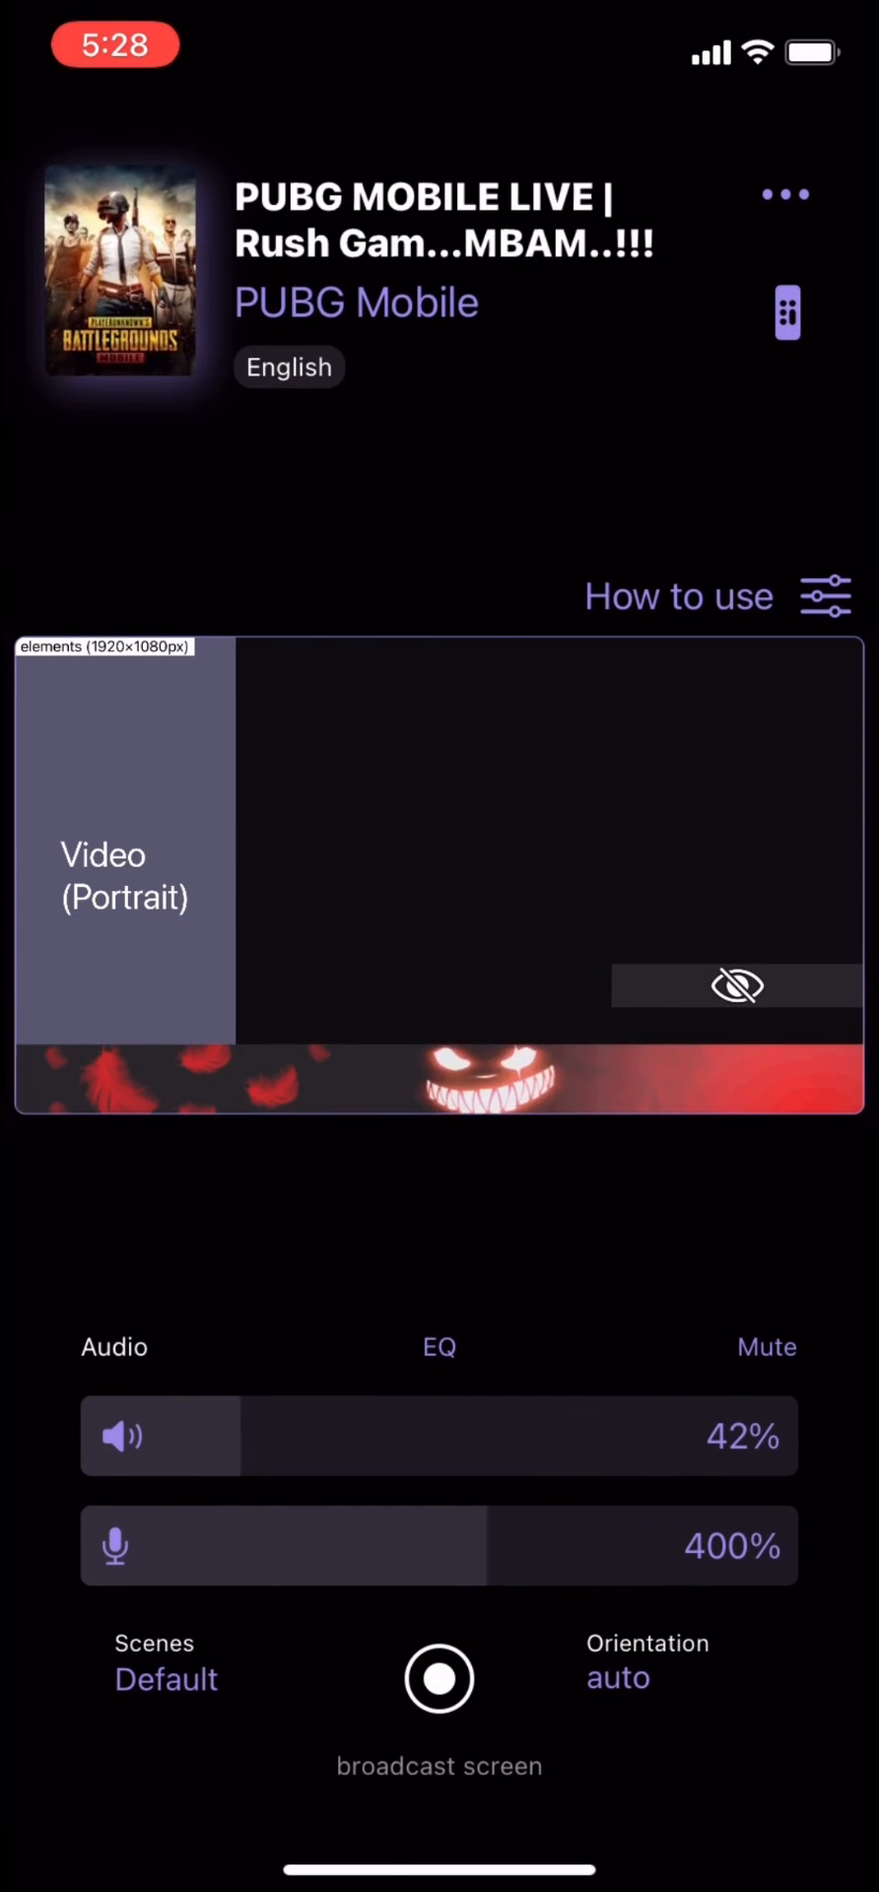